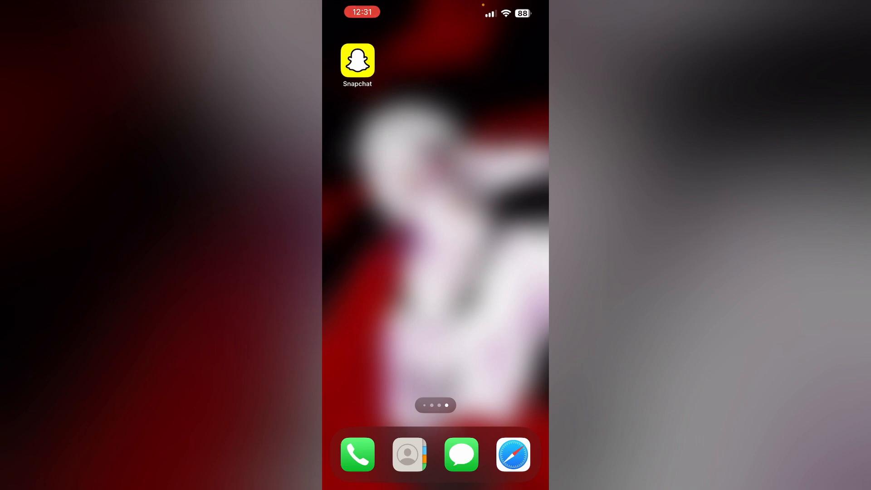
Launch Snapchat and open the chat with K holding the unviewed snap
left_click(358, 60)
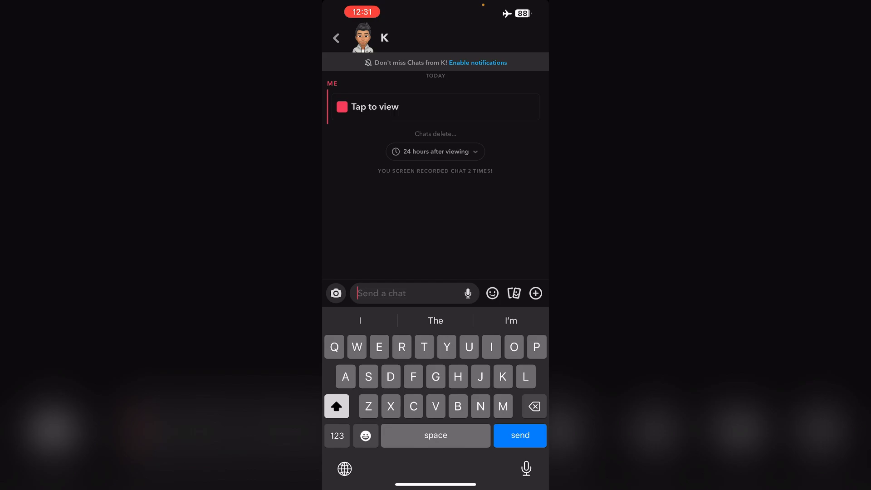
Exit Snapchat back to the iPhone Home Screen with airplane mode still on
left_click(368, 106)
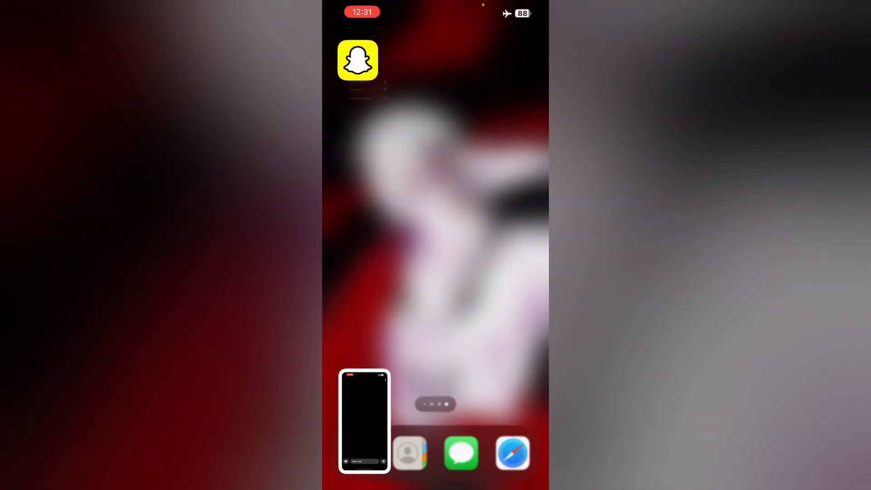
Long-press the Snapchat icon and choose Remove App, then Delete App
left_click(358, 60)
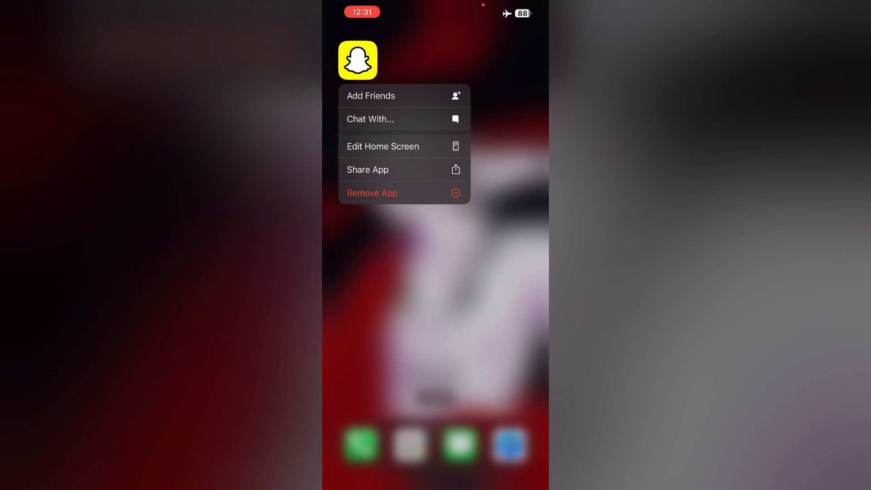
left_click(372, 192)
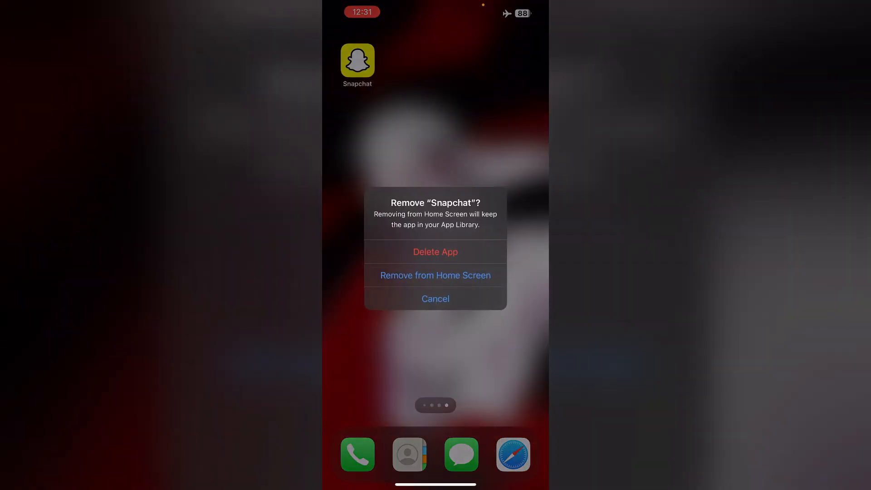
left_click(436, 298)
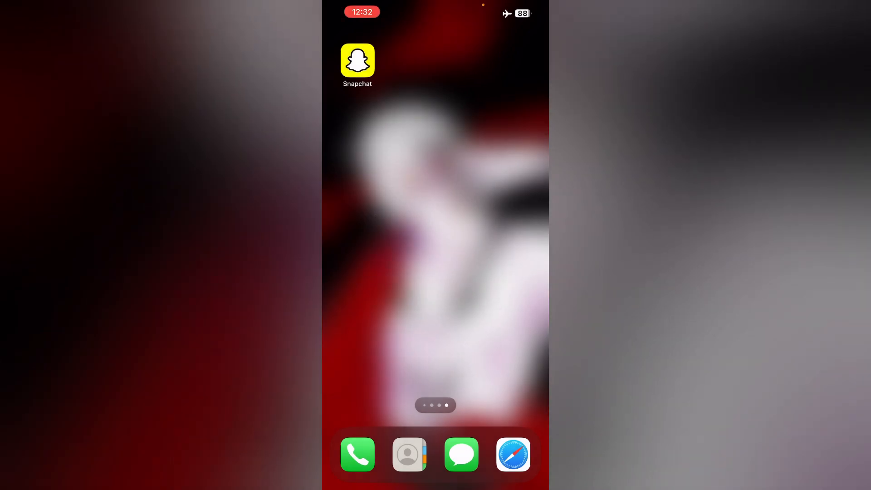